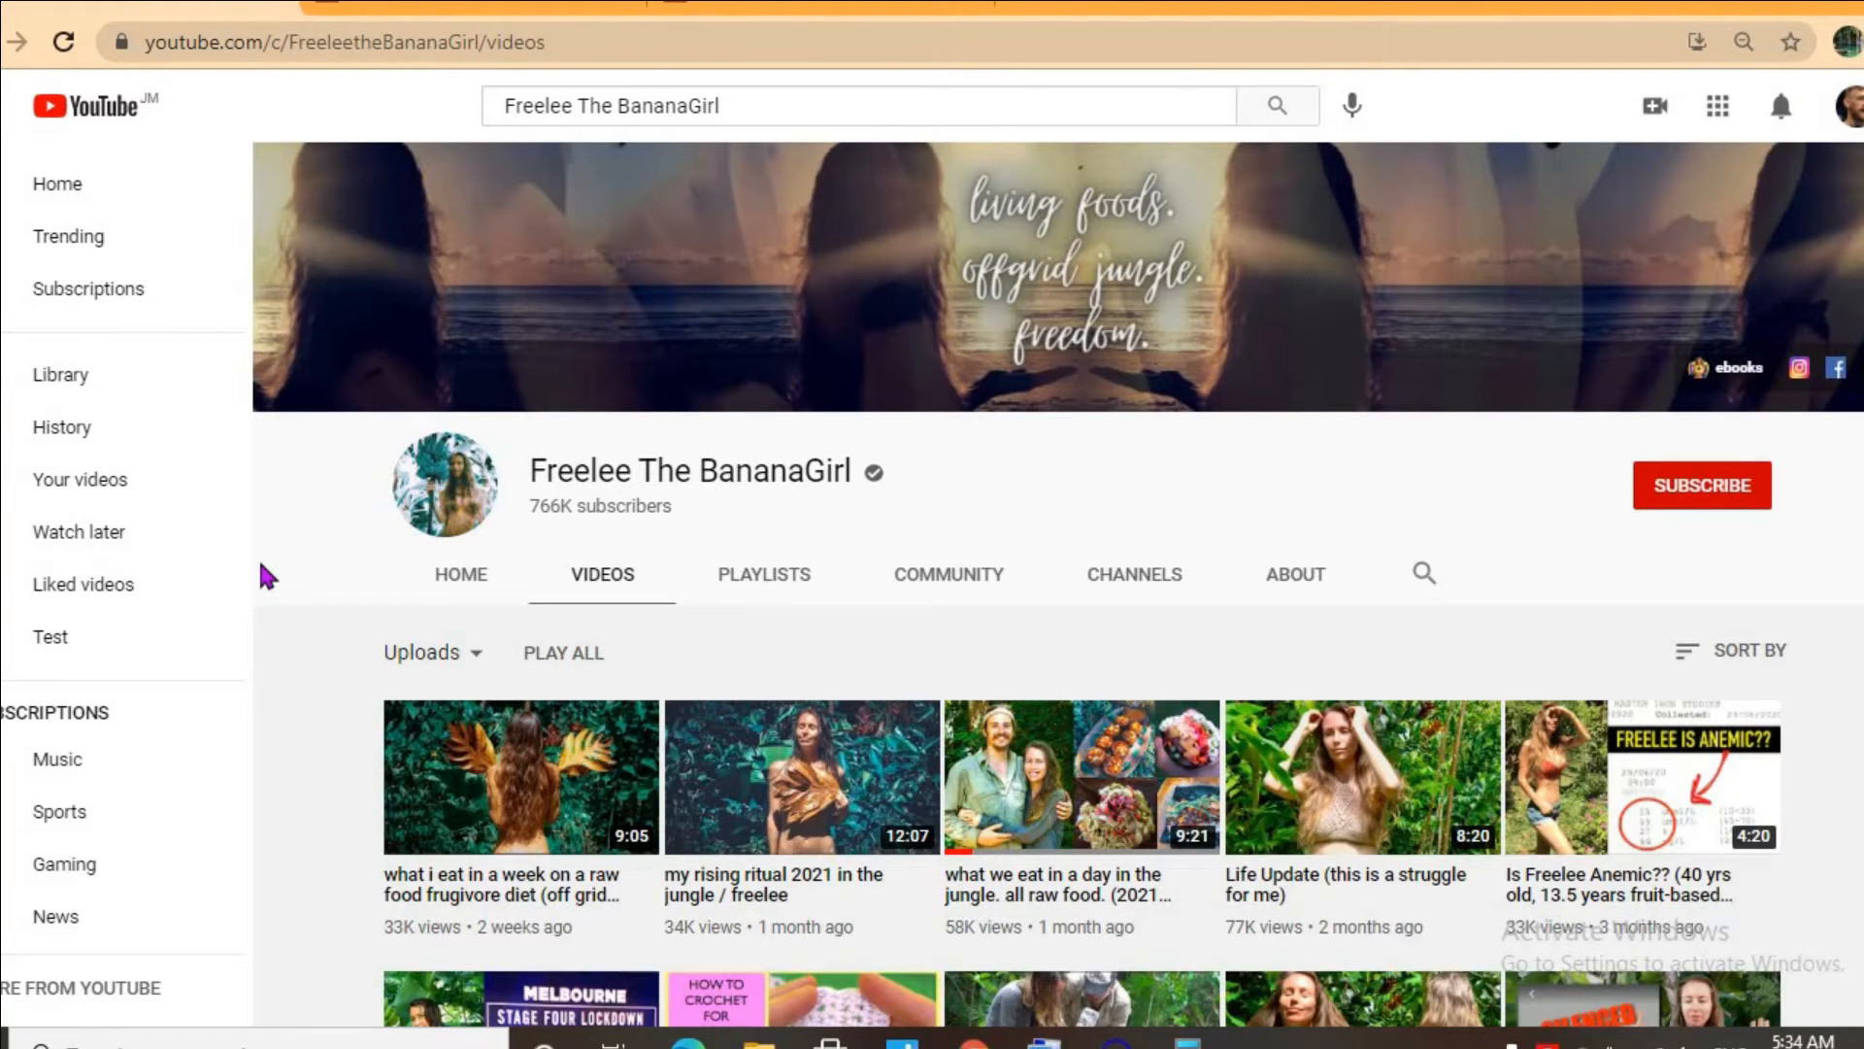
mouse_move(326, 274)
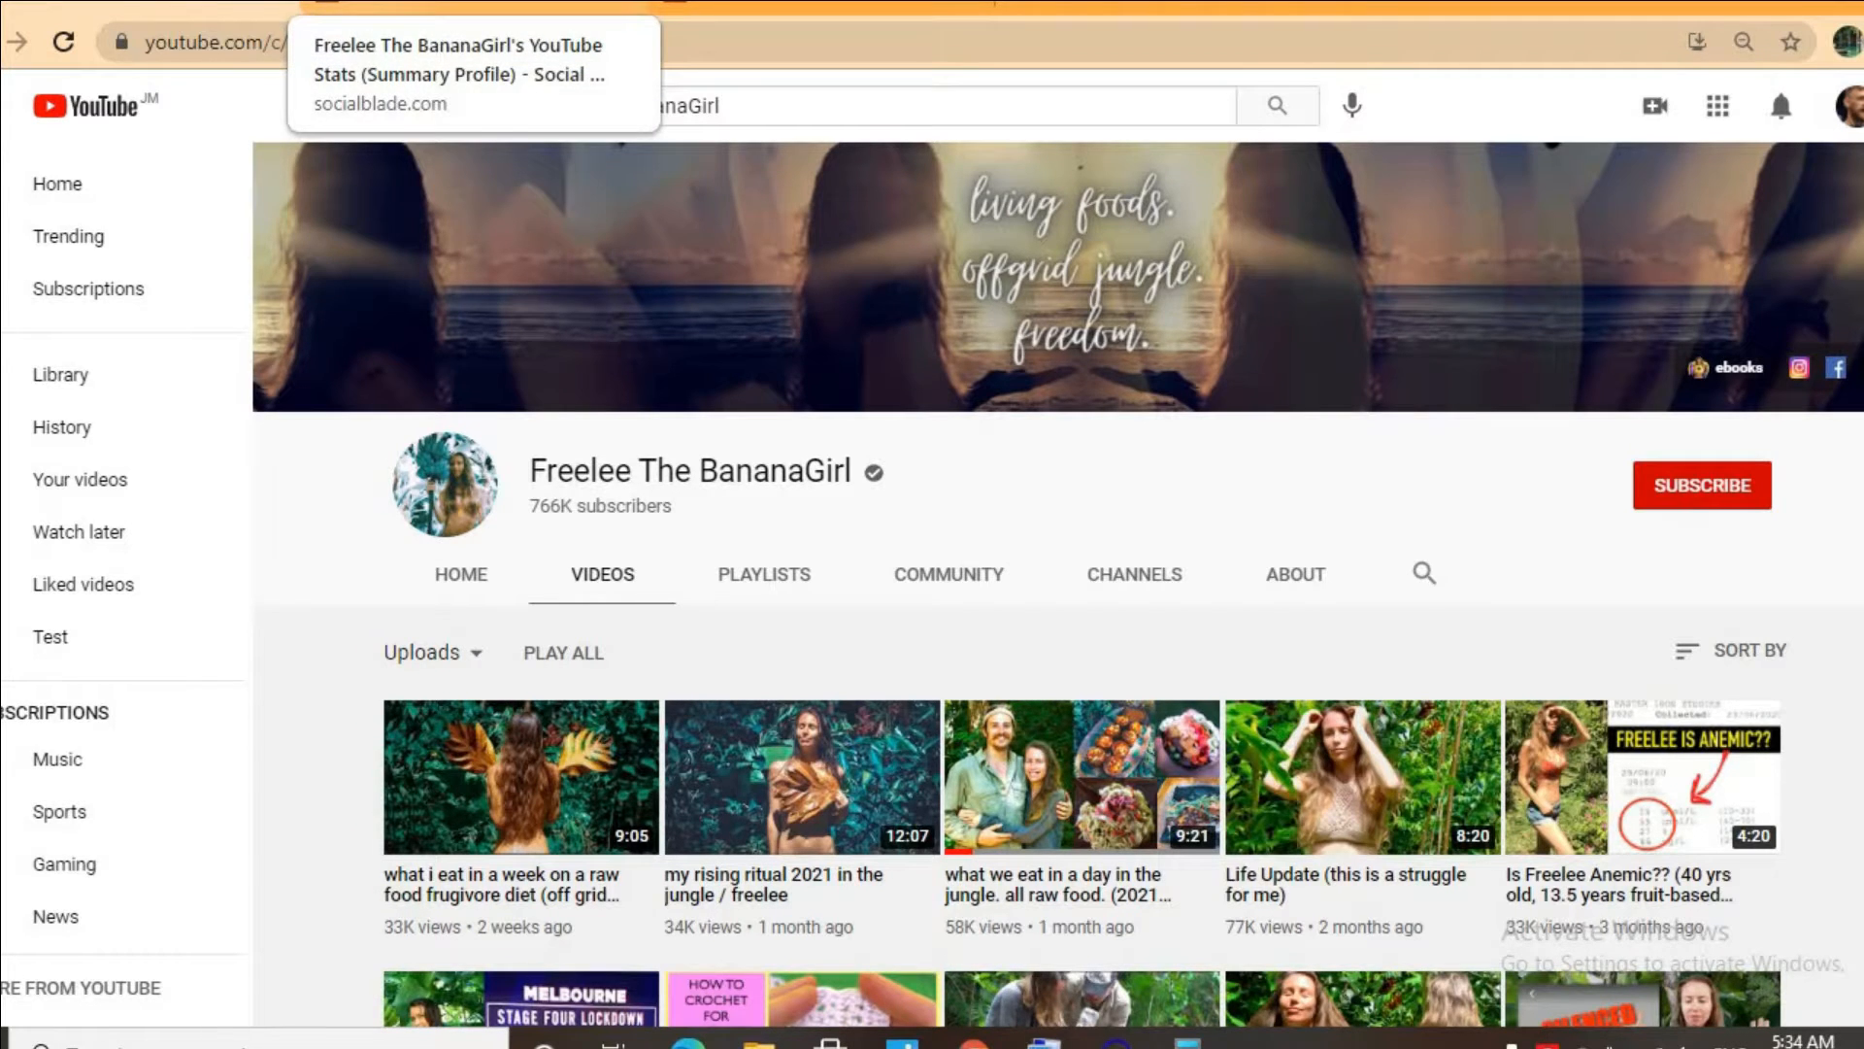
Step: Switch to the Social Blade stats page for the channel
click(474, 72)
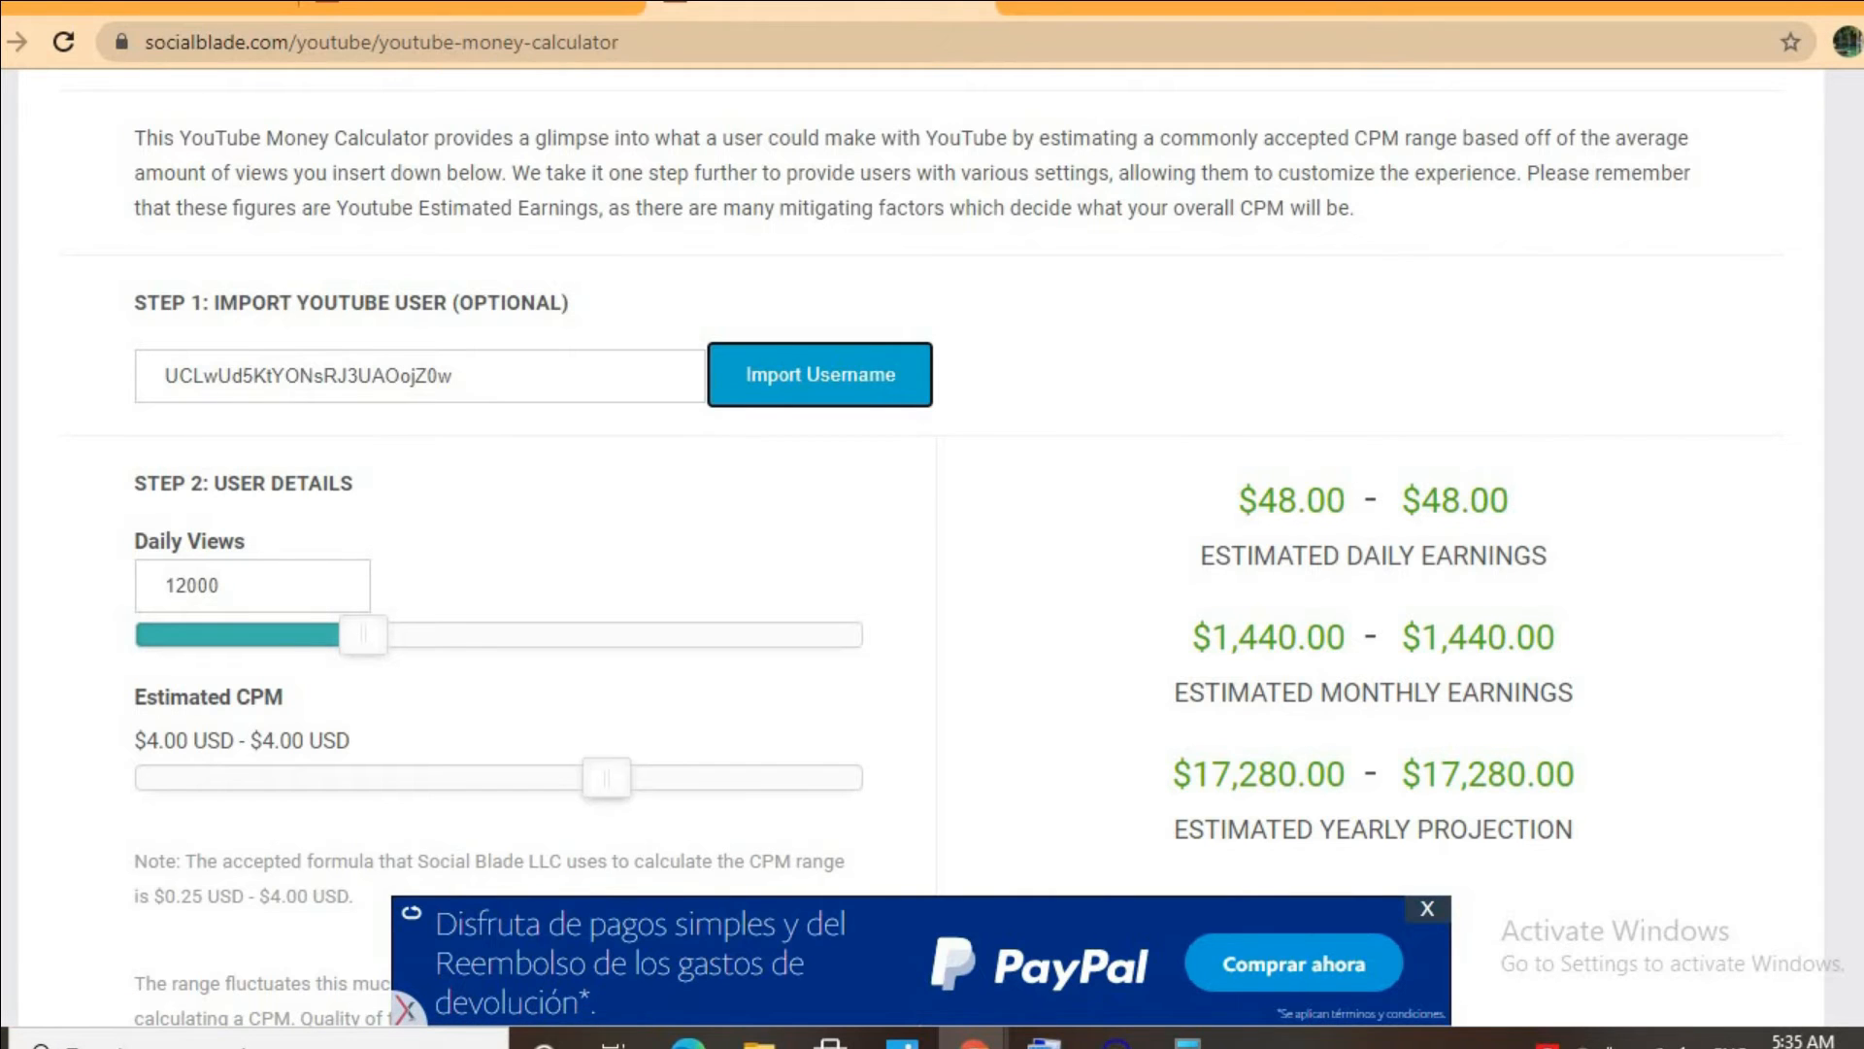
click(1423, 909)
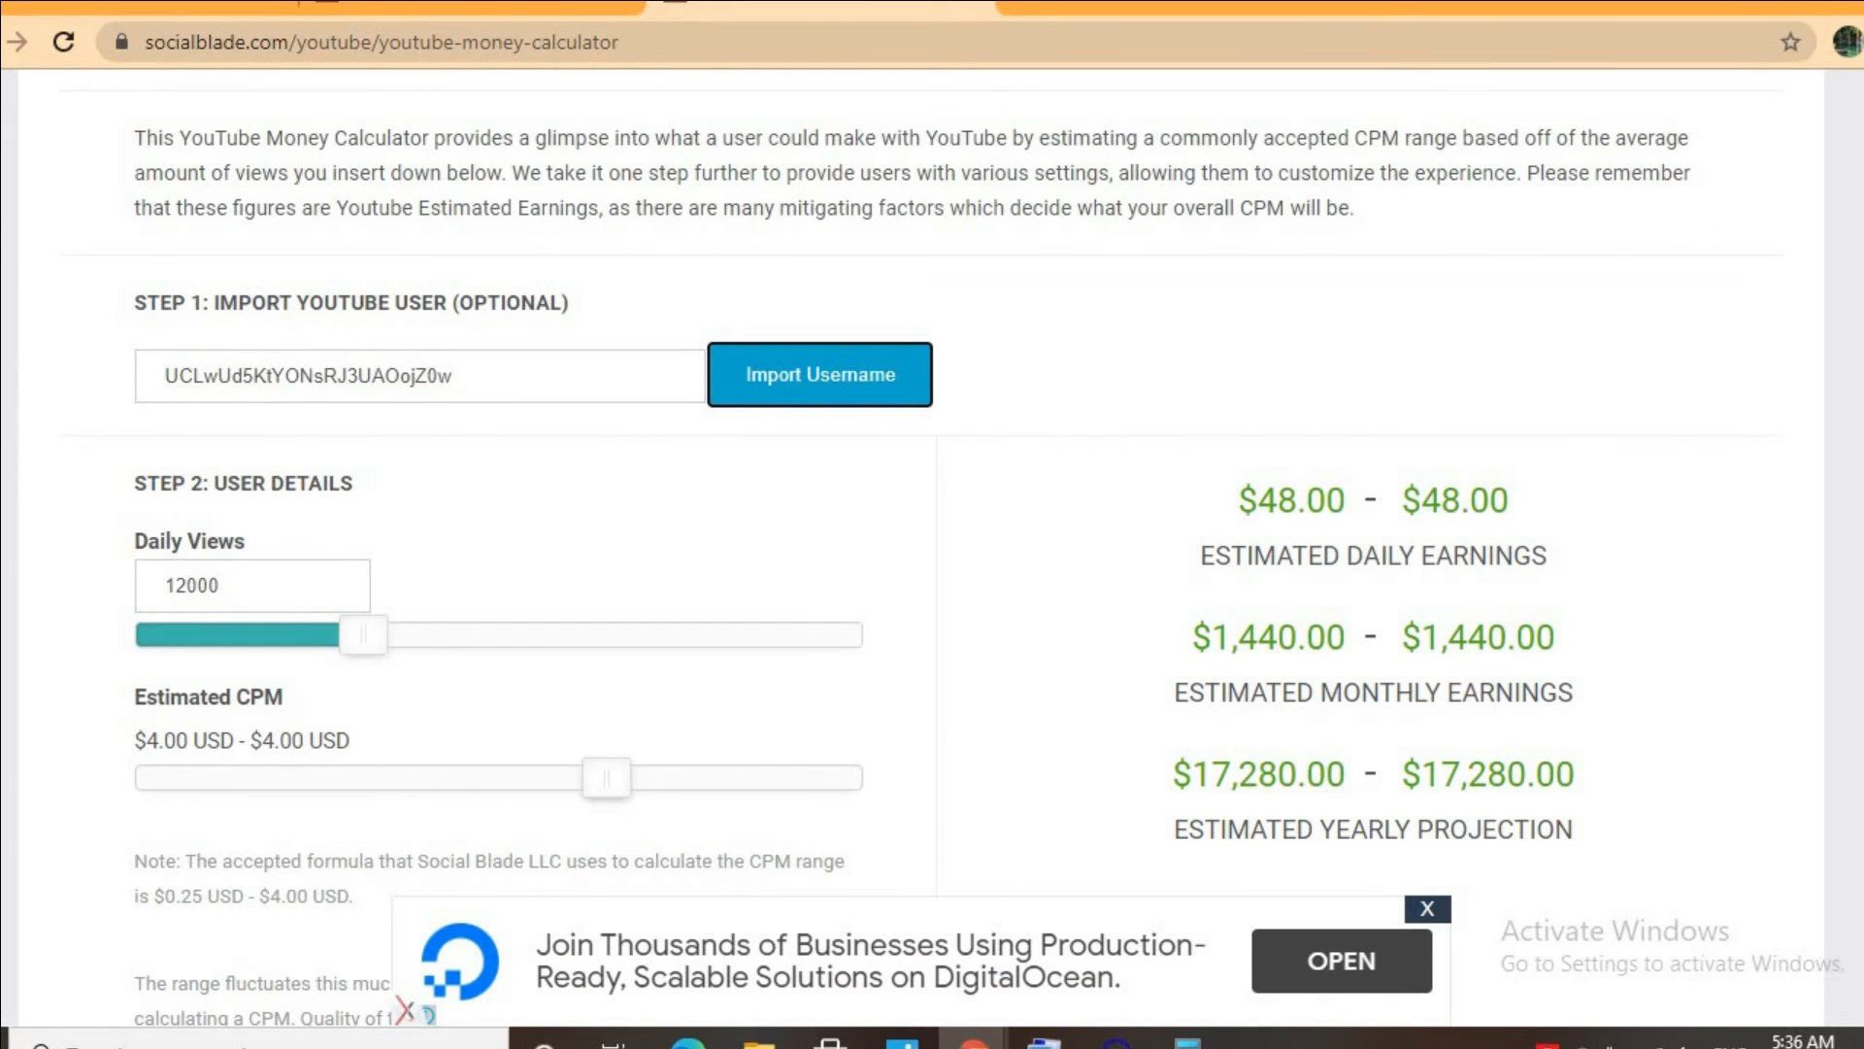
mouse_move(1114, 309)
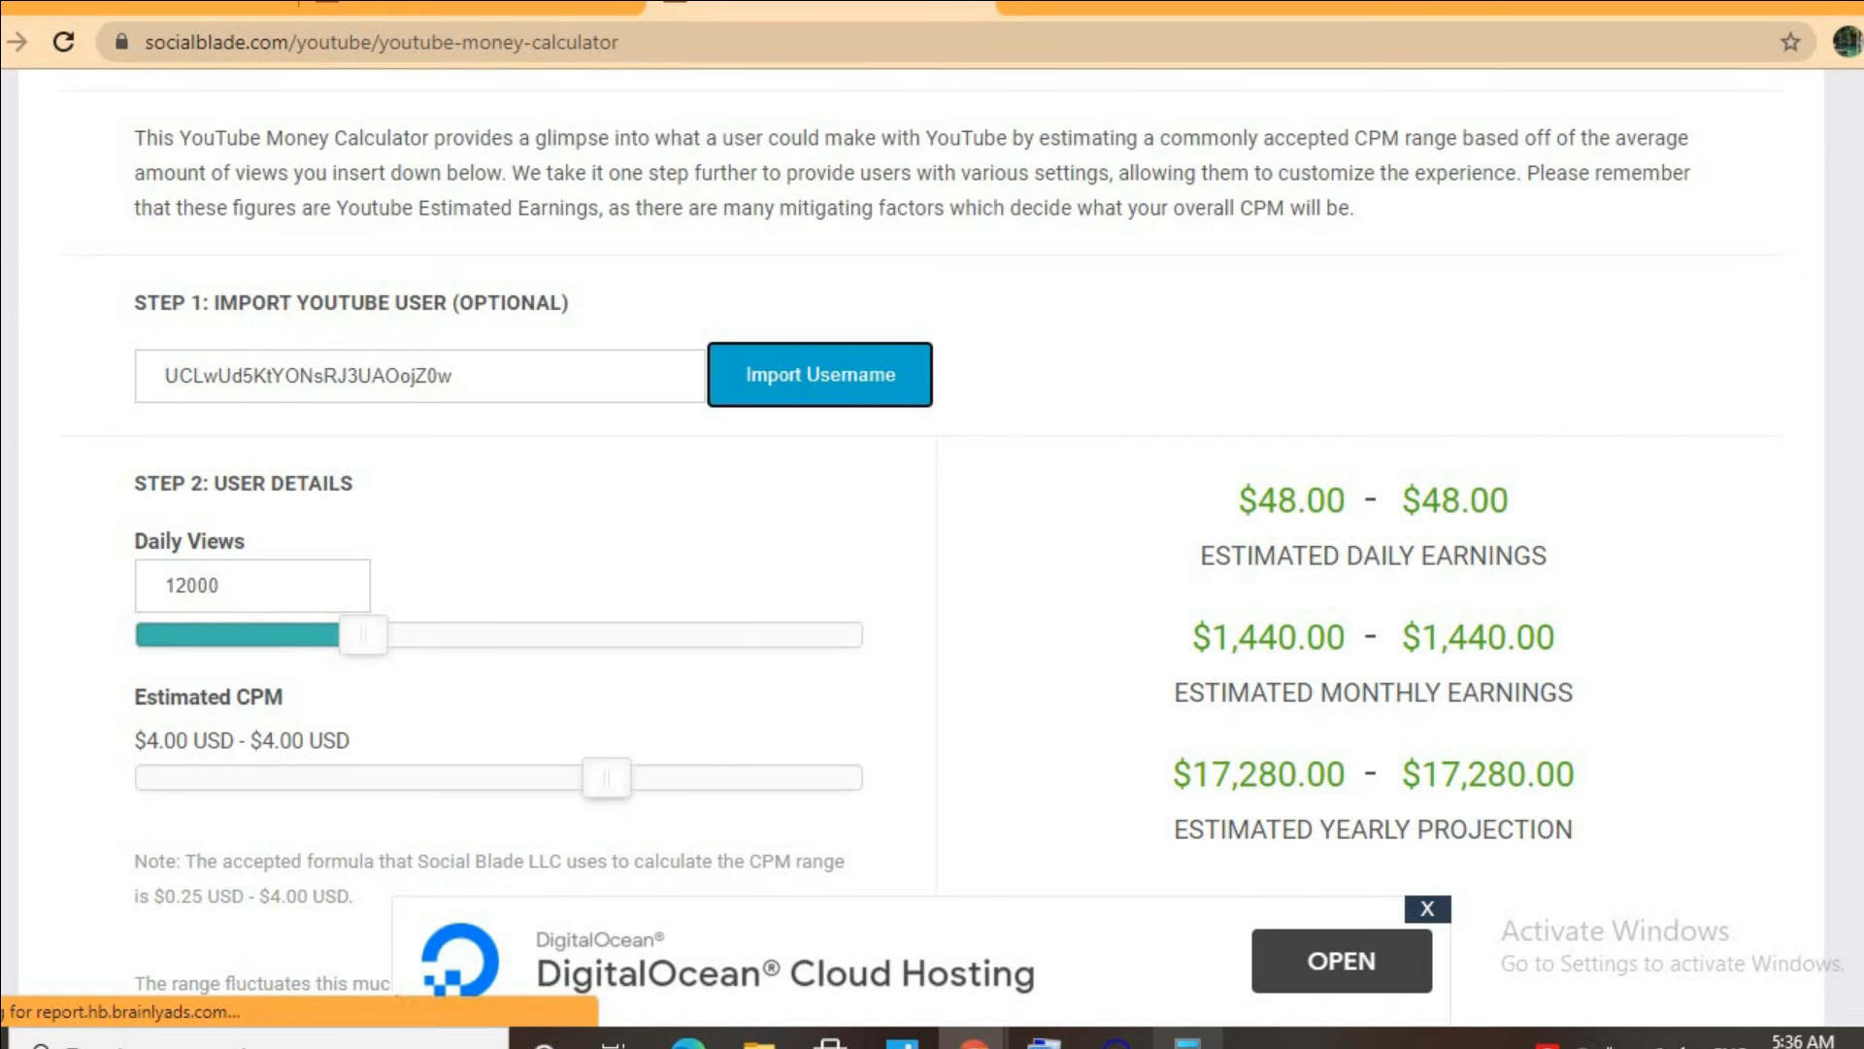
Step: In Windows Calculator, compute 48 × 0.55 = 26.4
click(681, 1019)
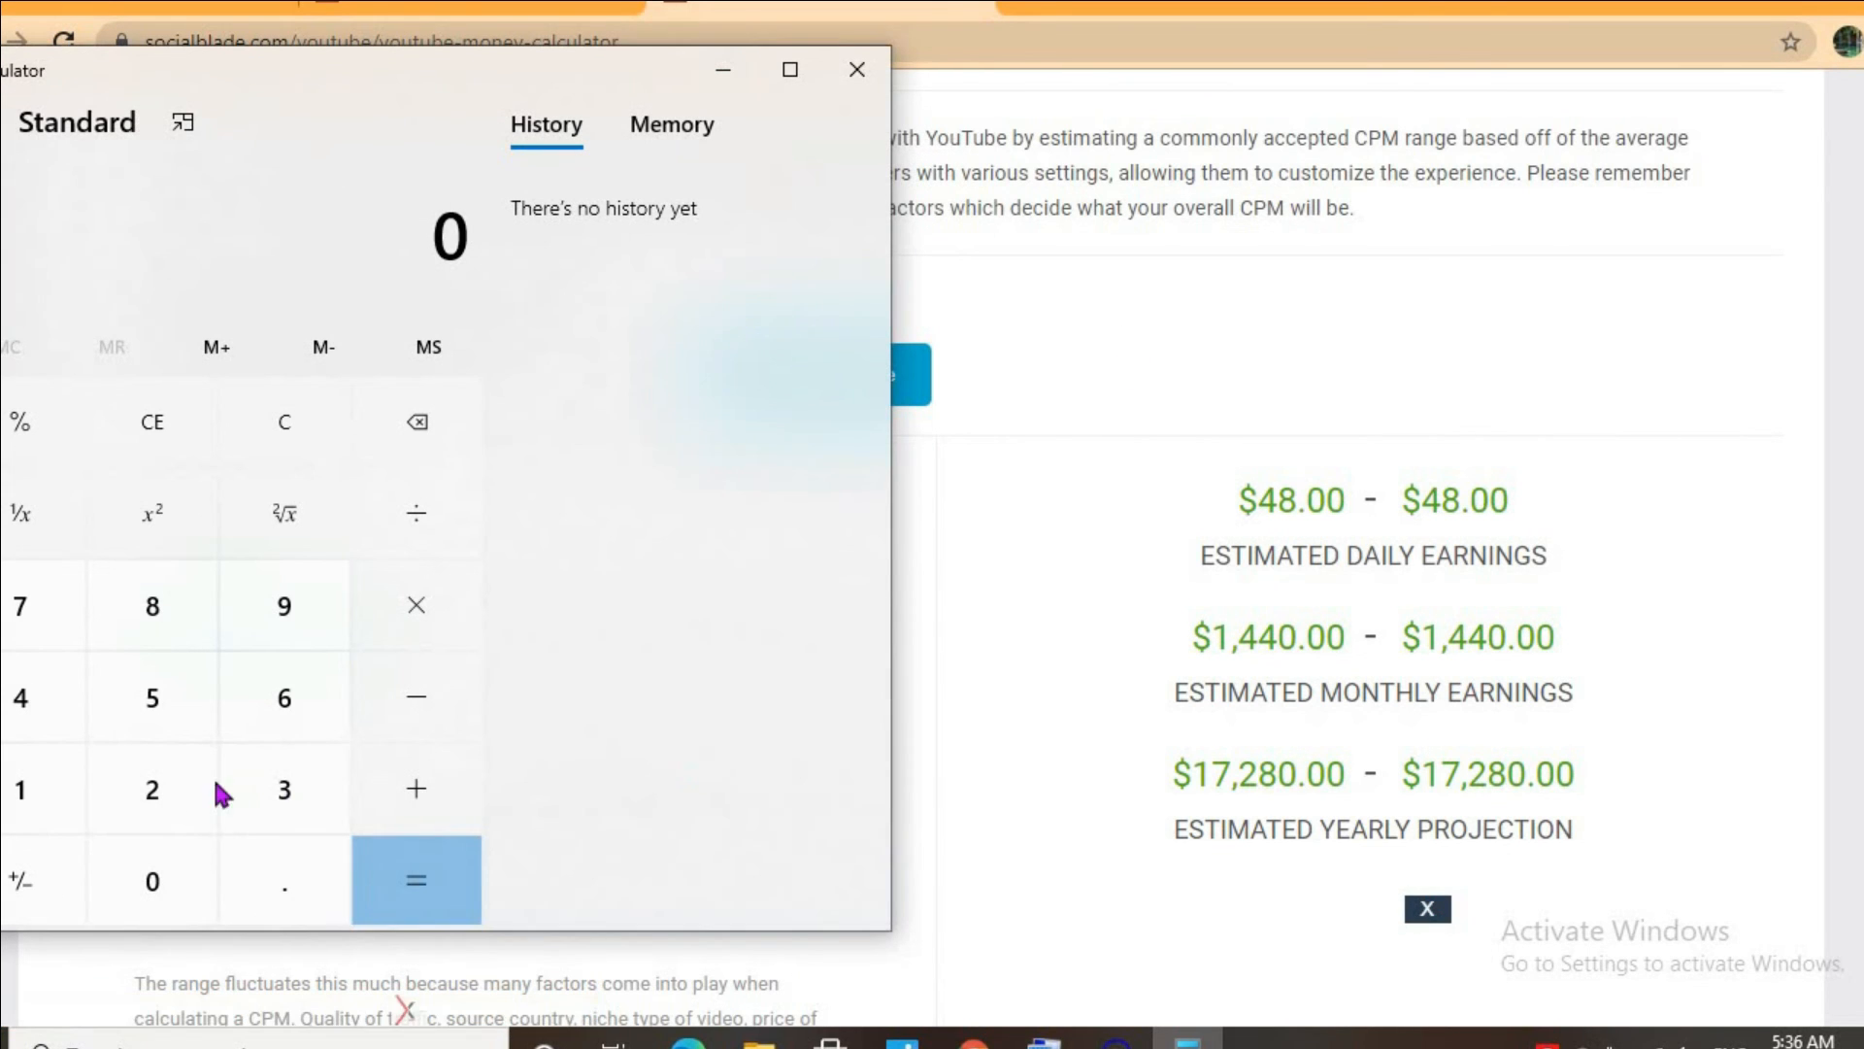
click(43, 697)
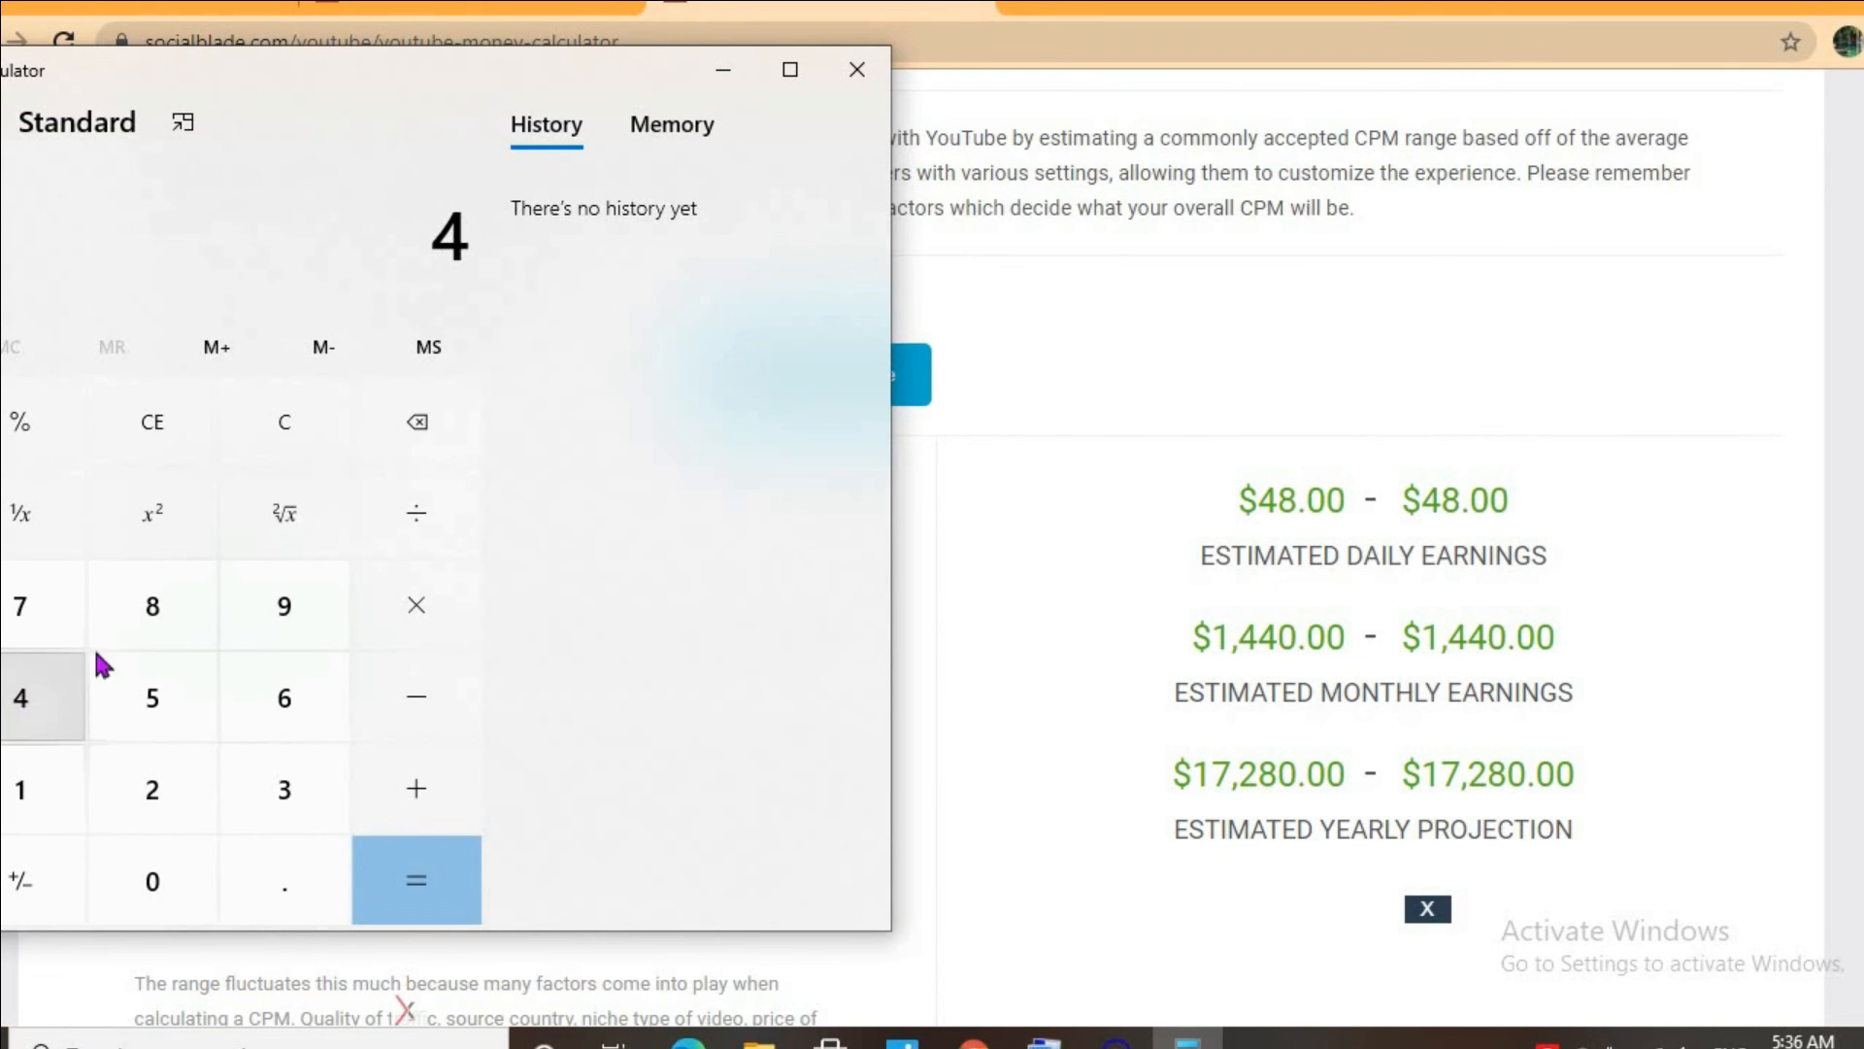
click(152, 604)
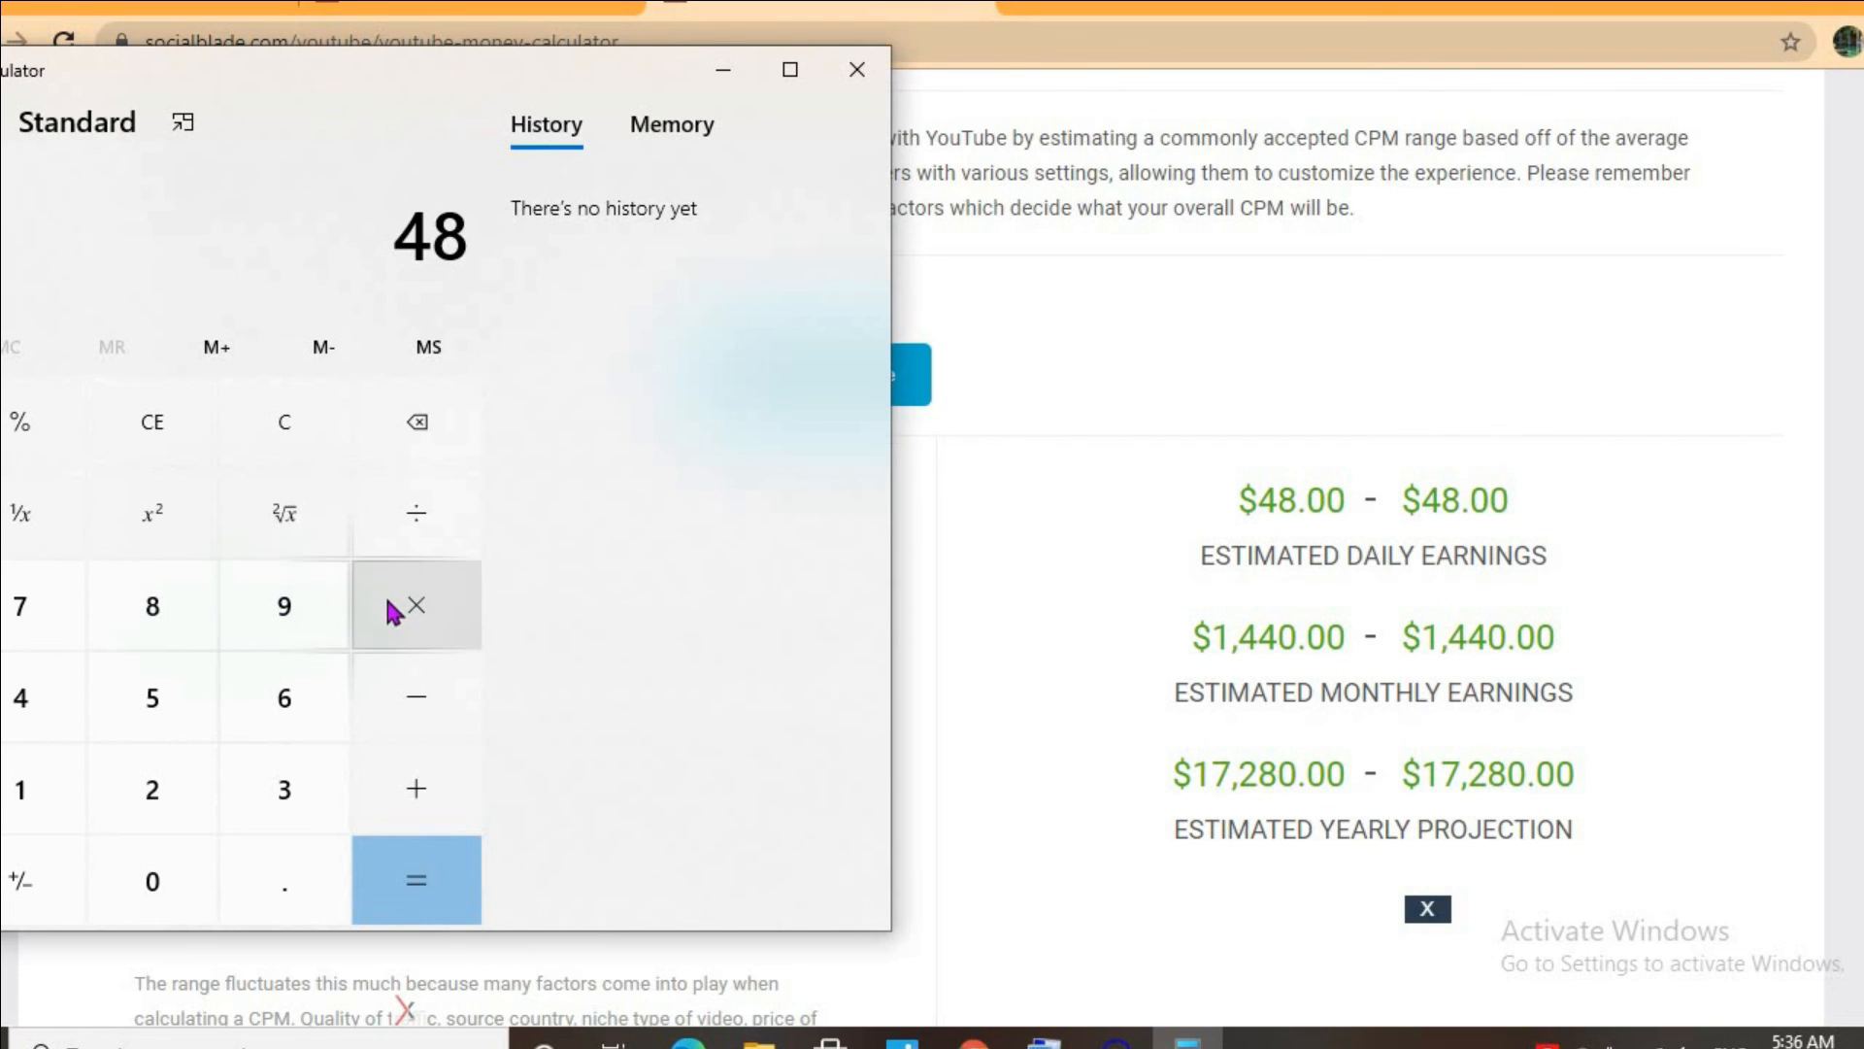
click(416, 606)
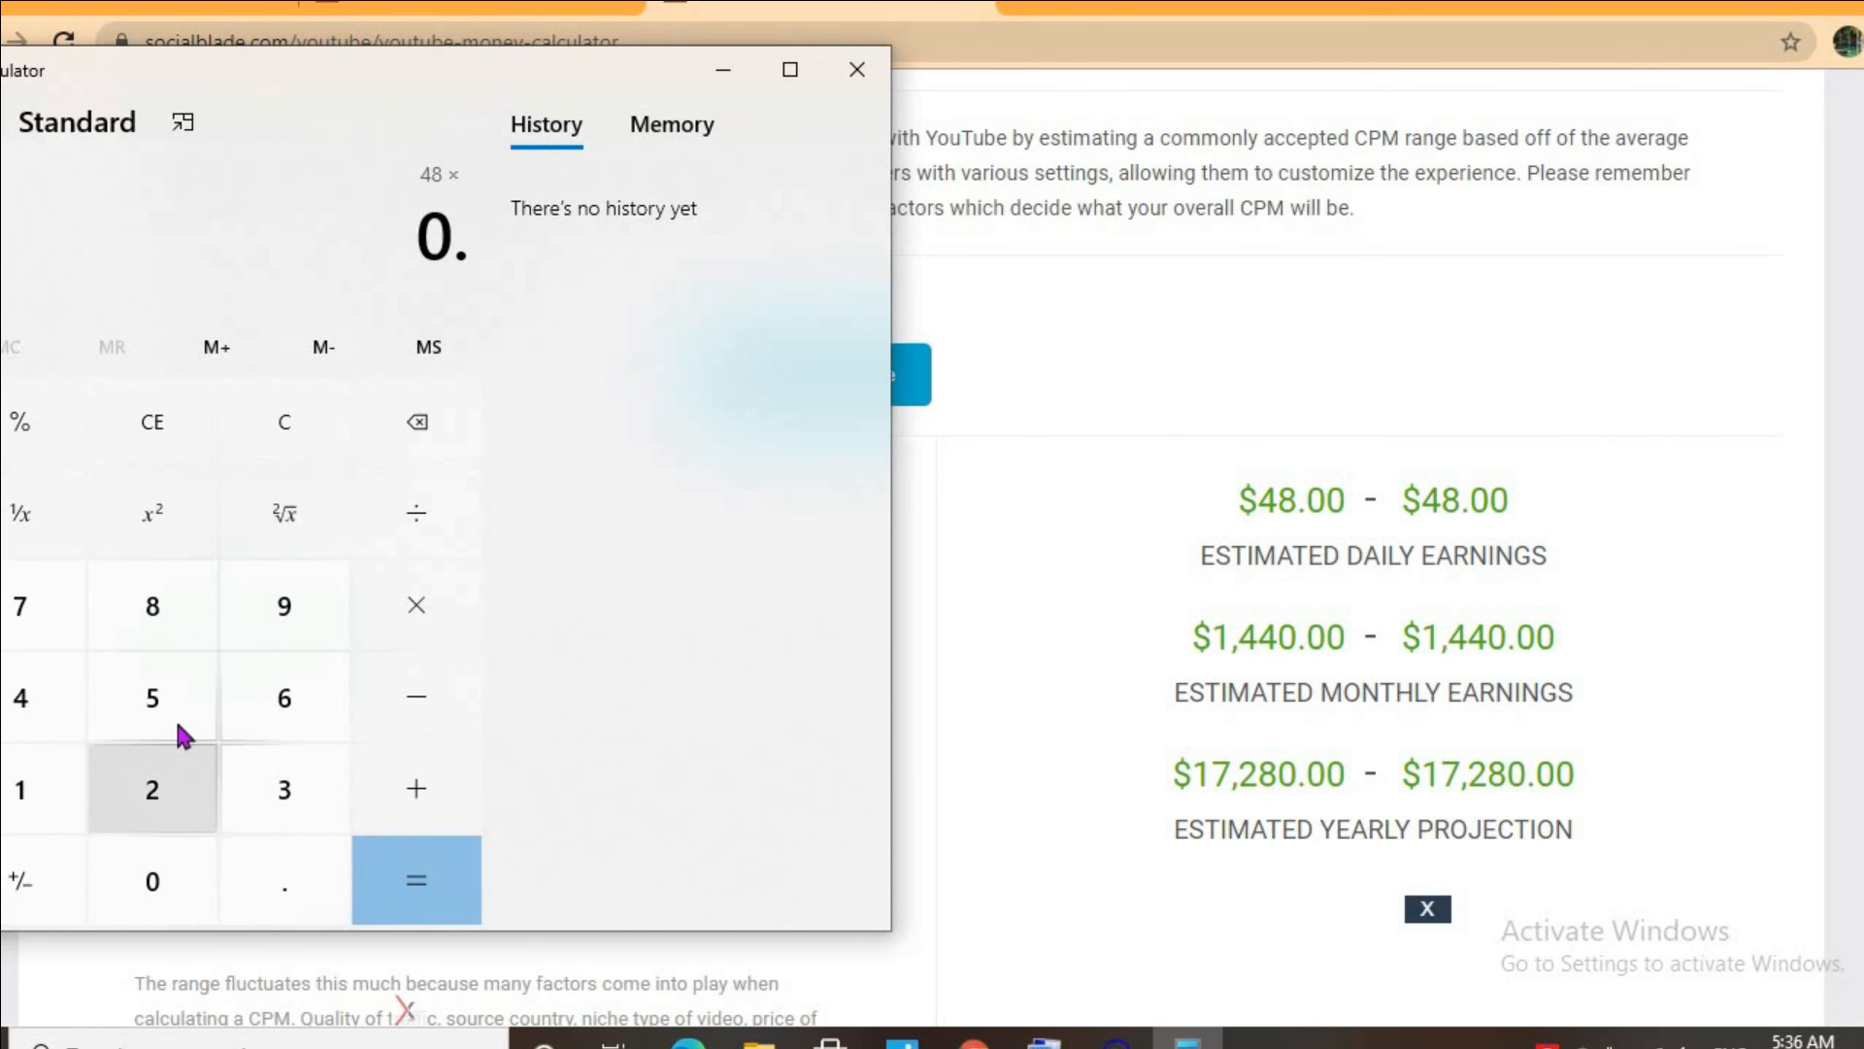
click(416, 880)
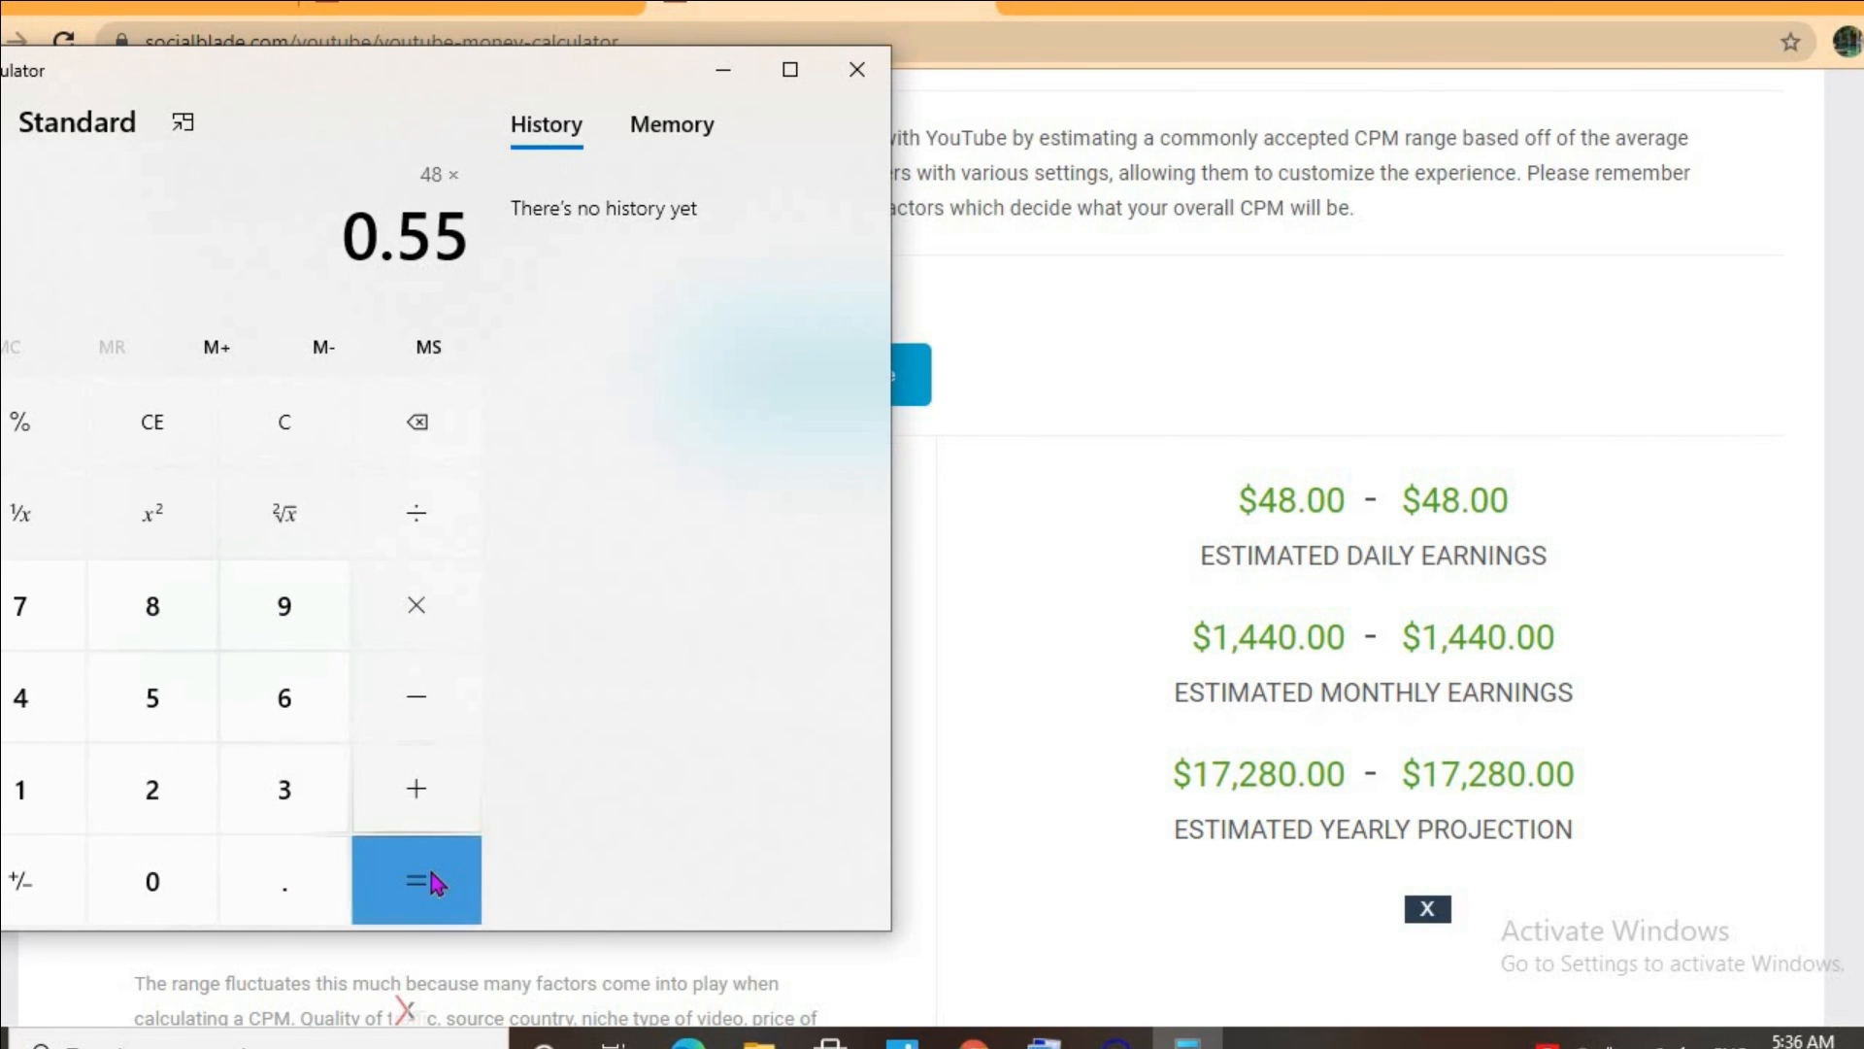
click(415, 879)
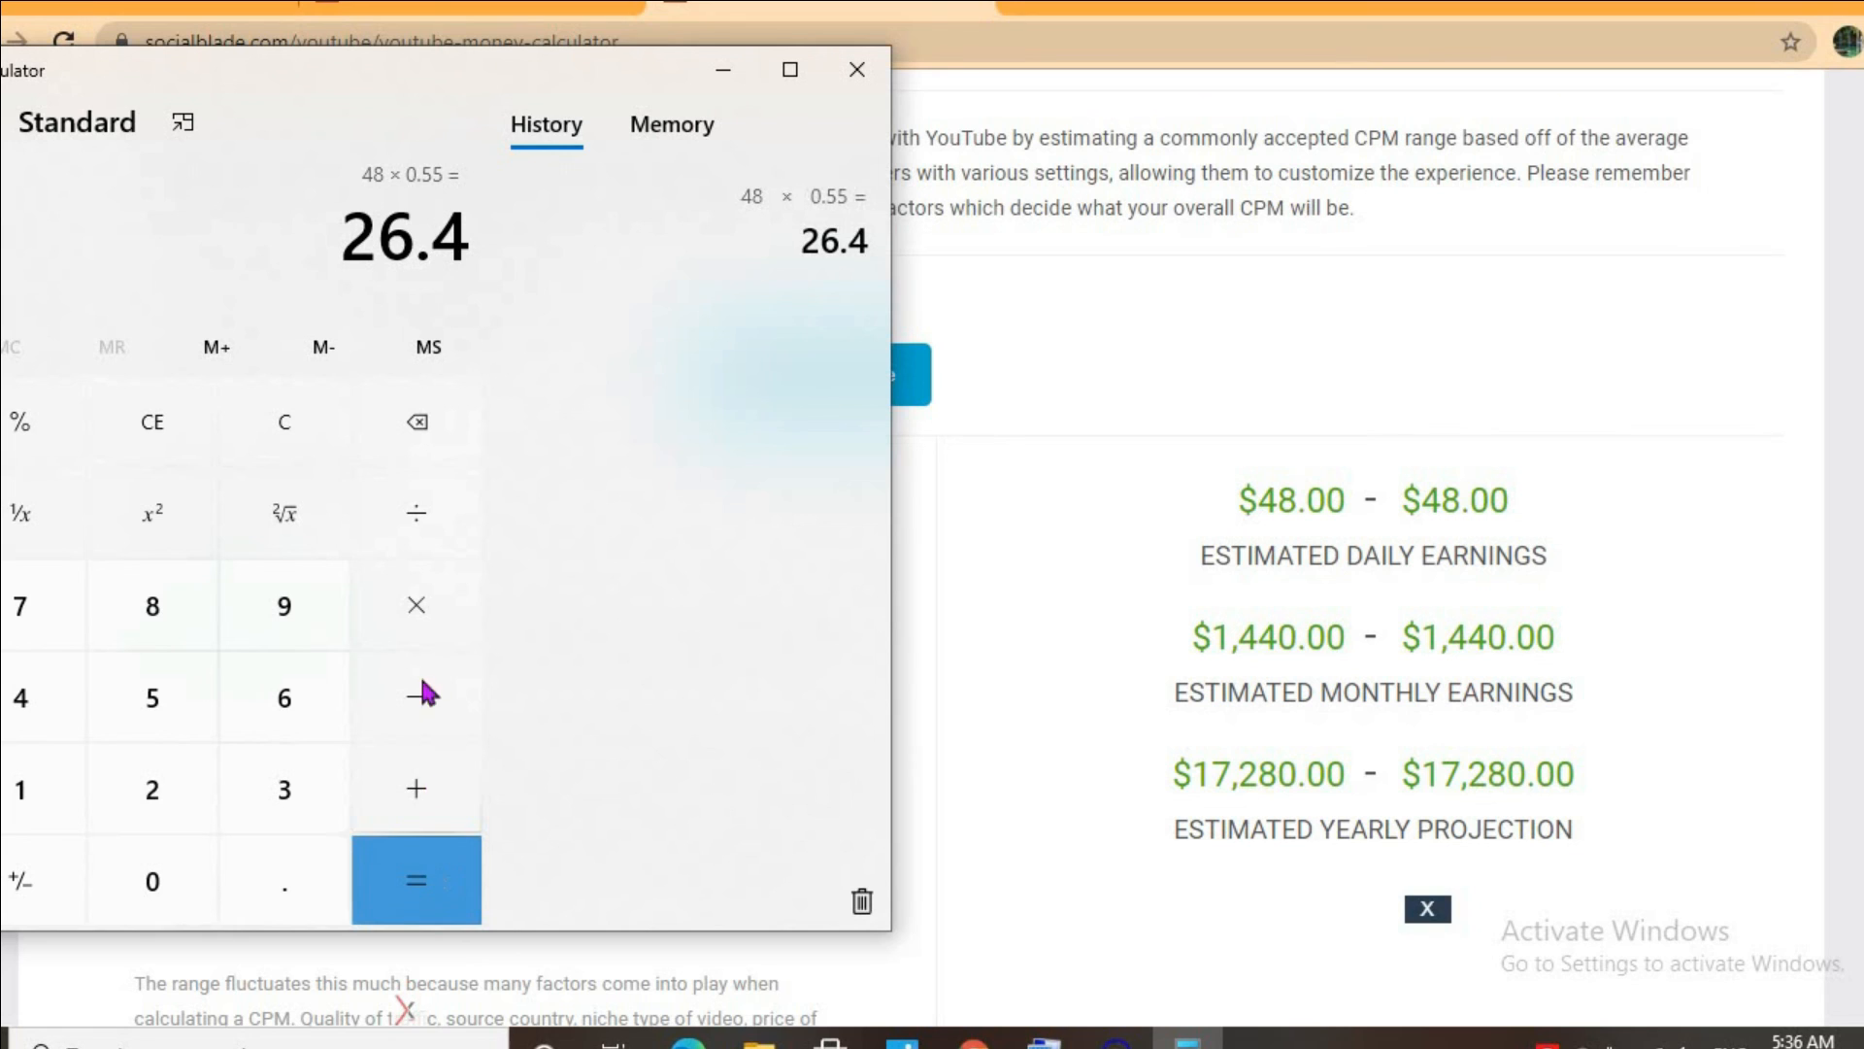
Step: Chain the result: 26.4 × 30 = 792, then 792 × 12 = 9,504
click(416, 604)
text(30)
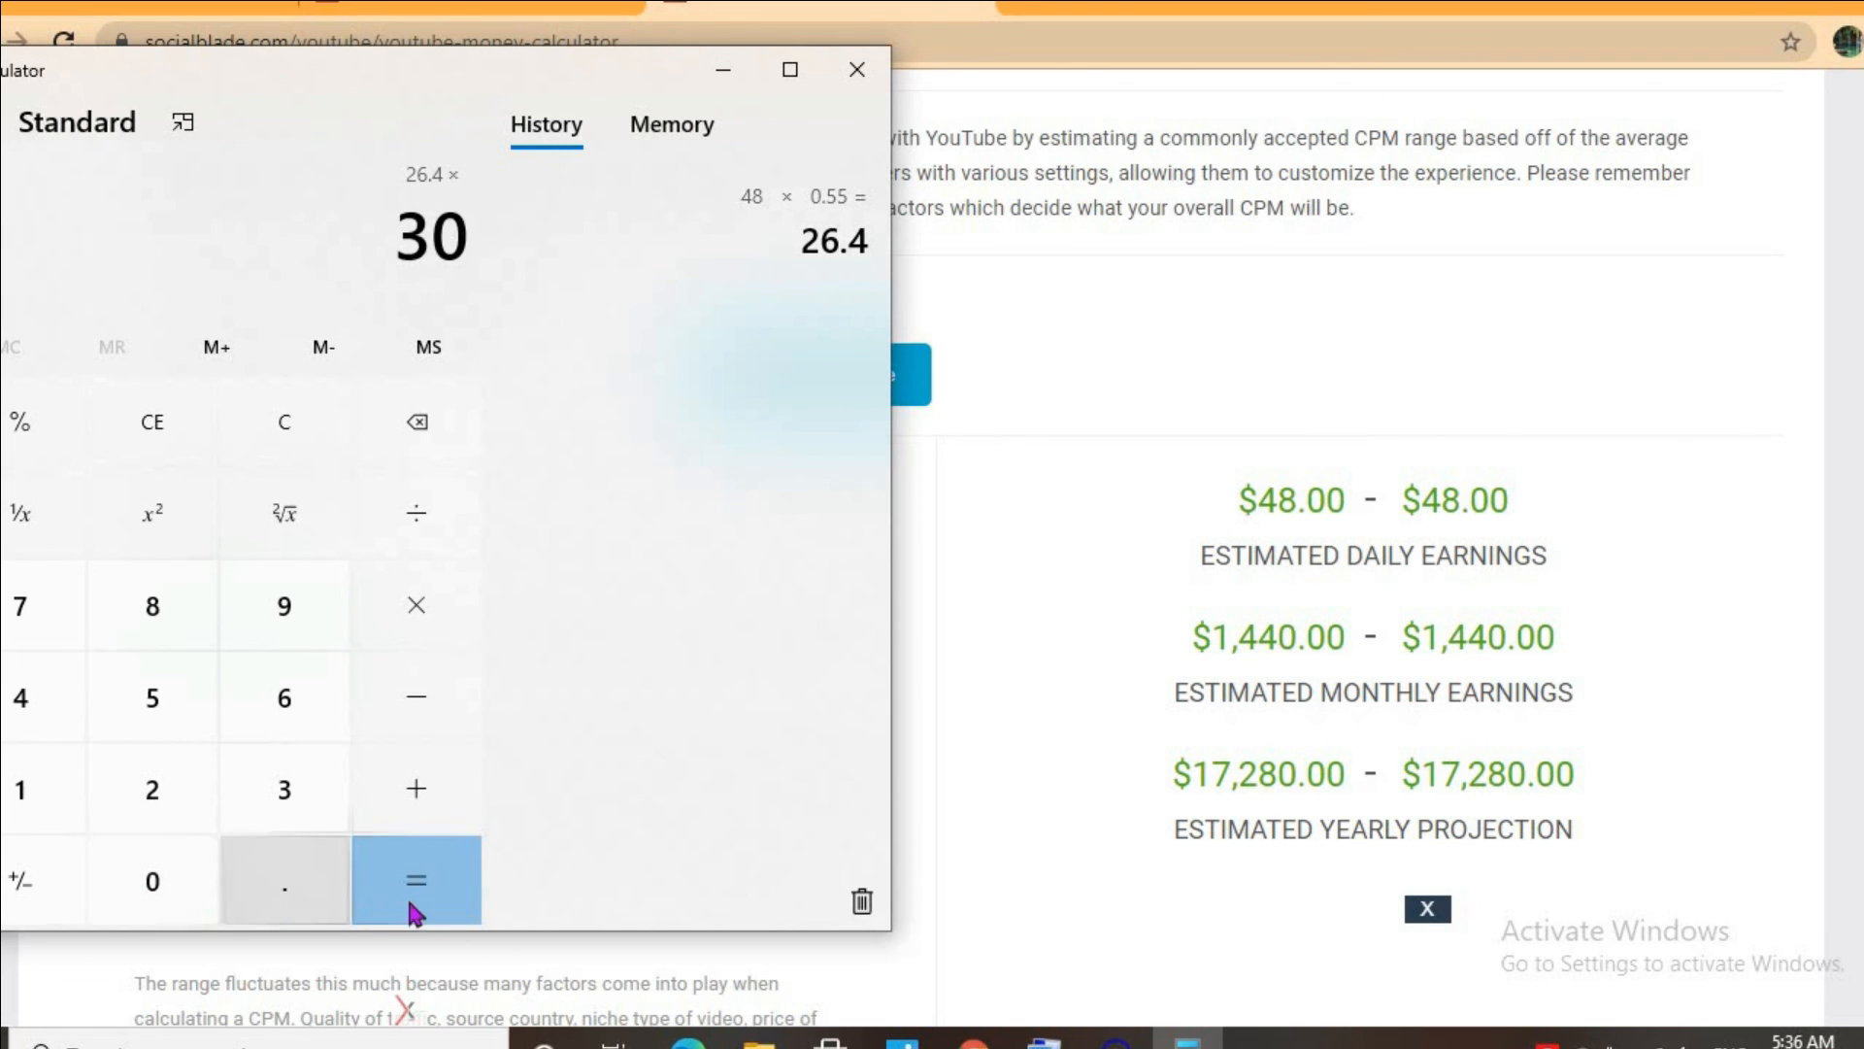
click(415, 880)
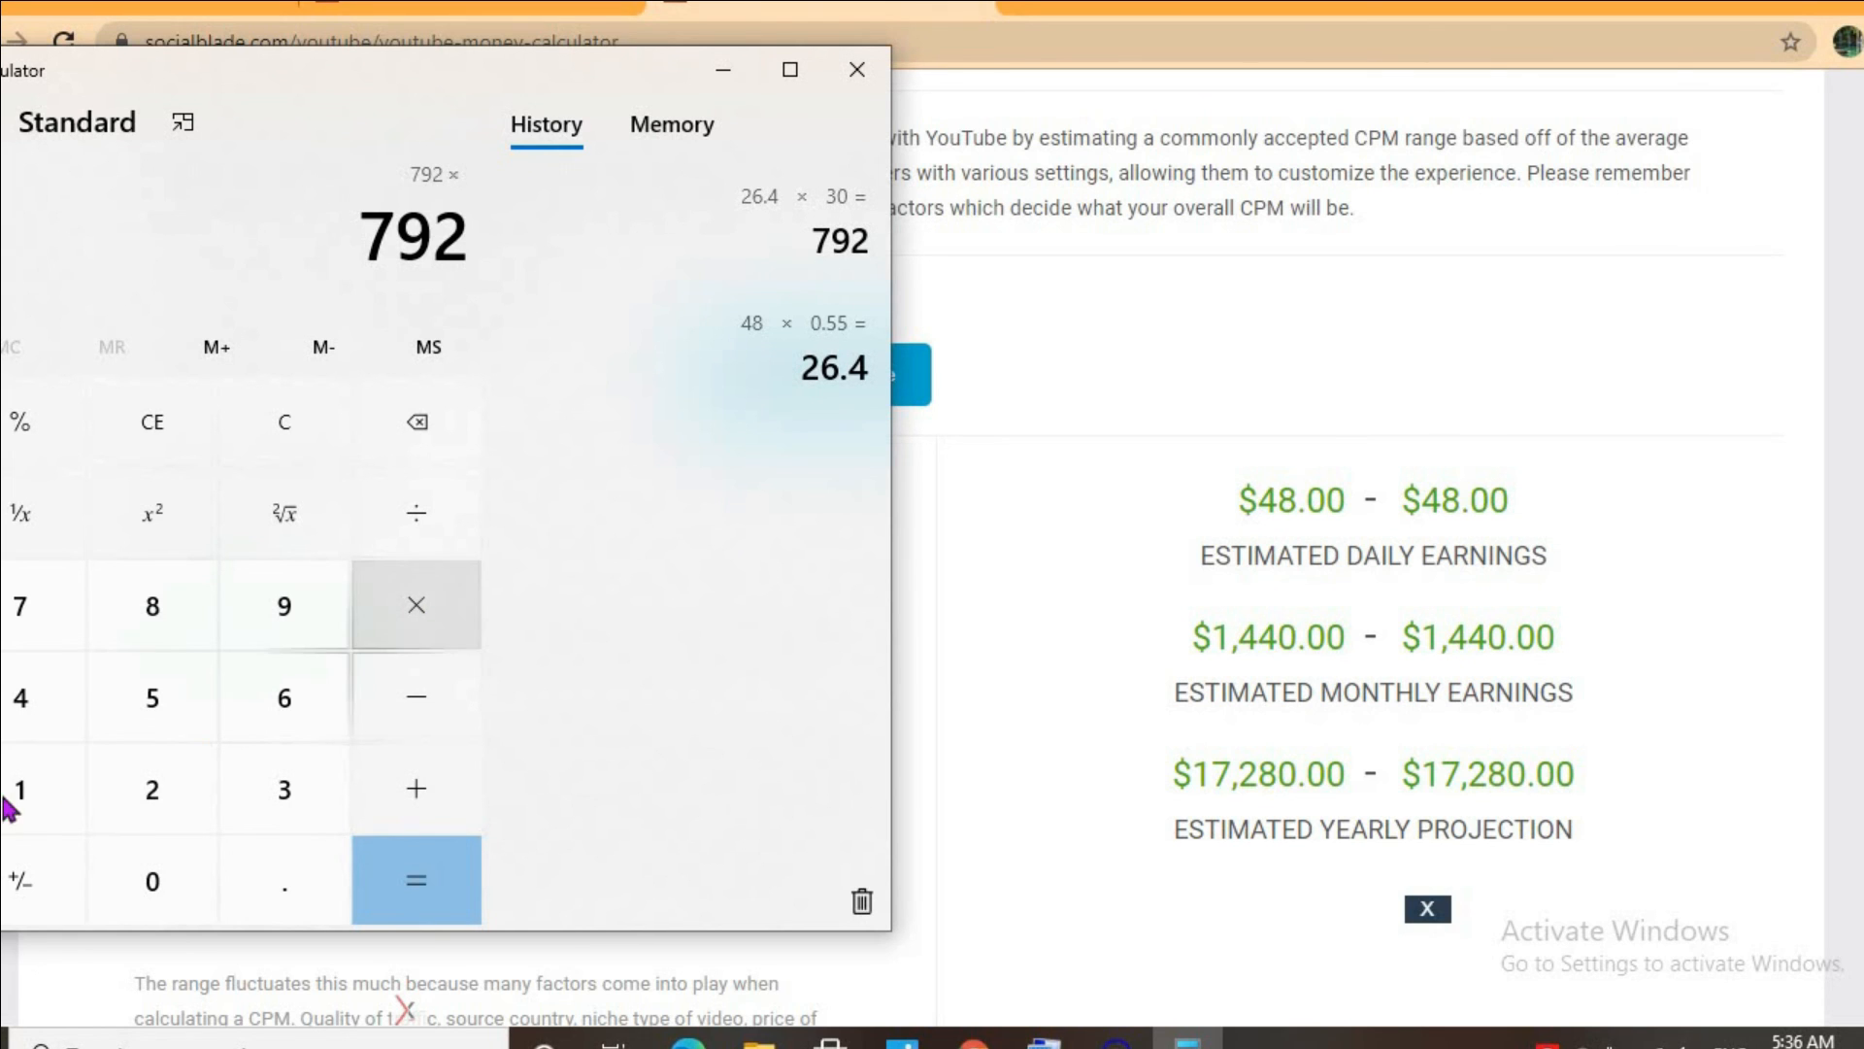
click(151, 788)
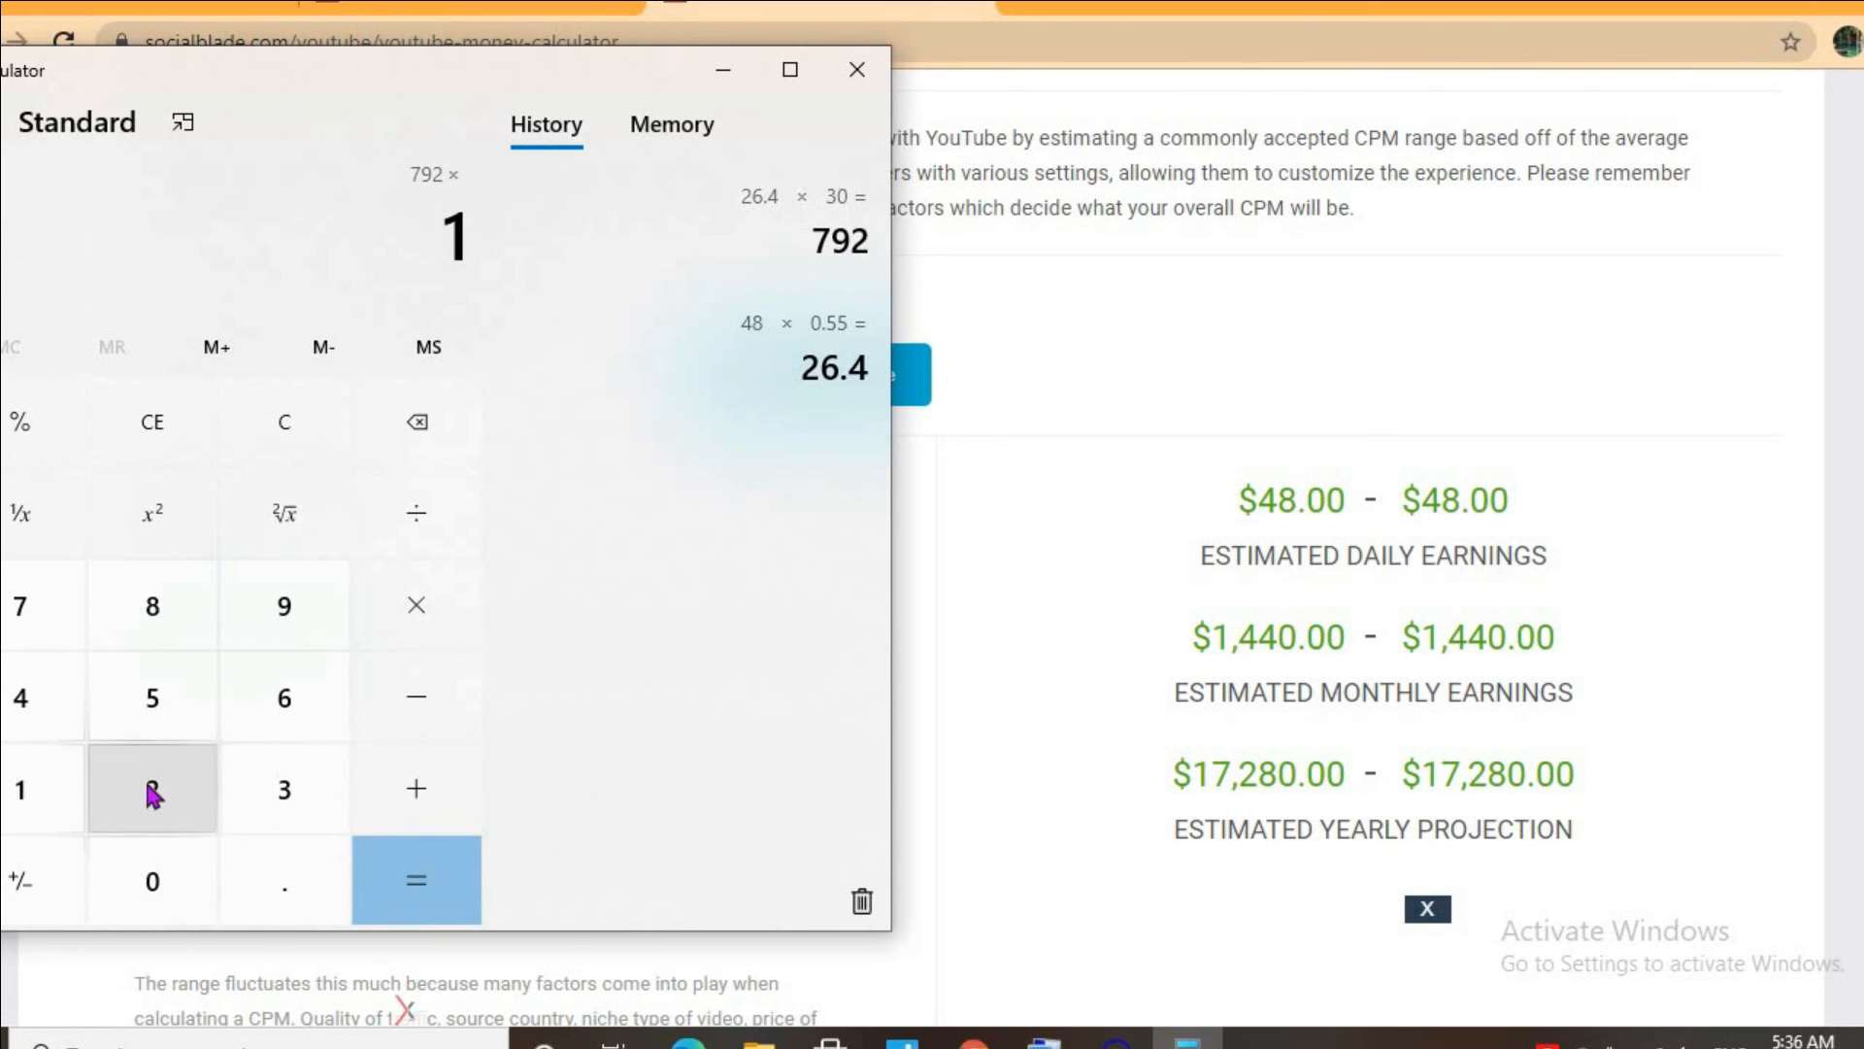
click(416, 879)
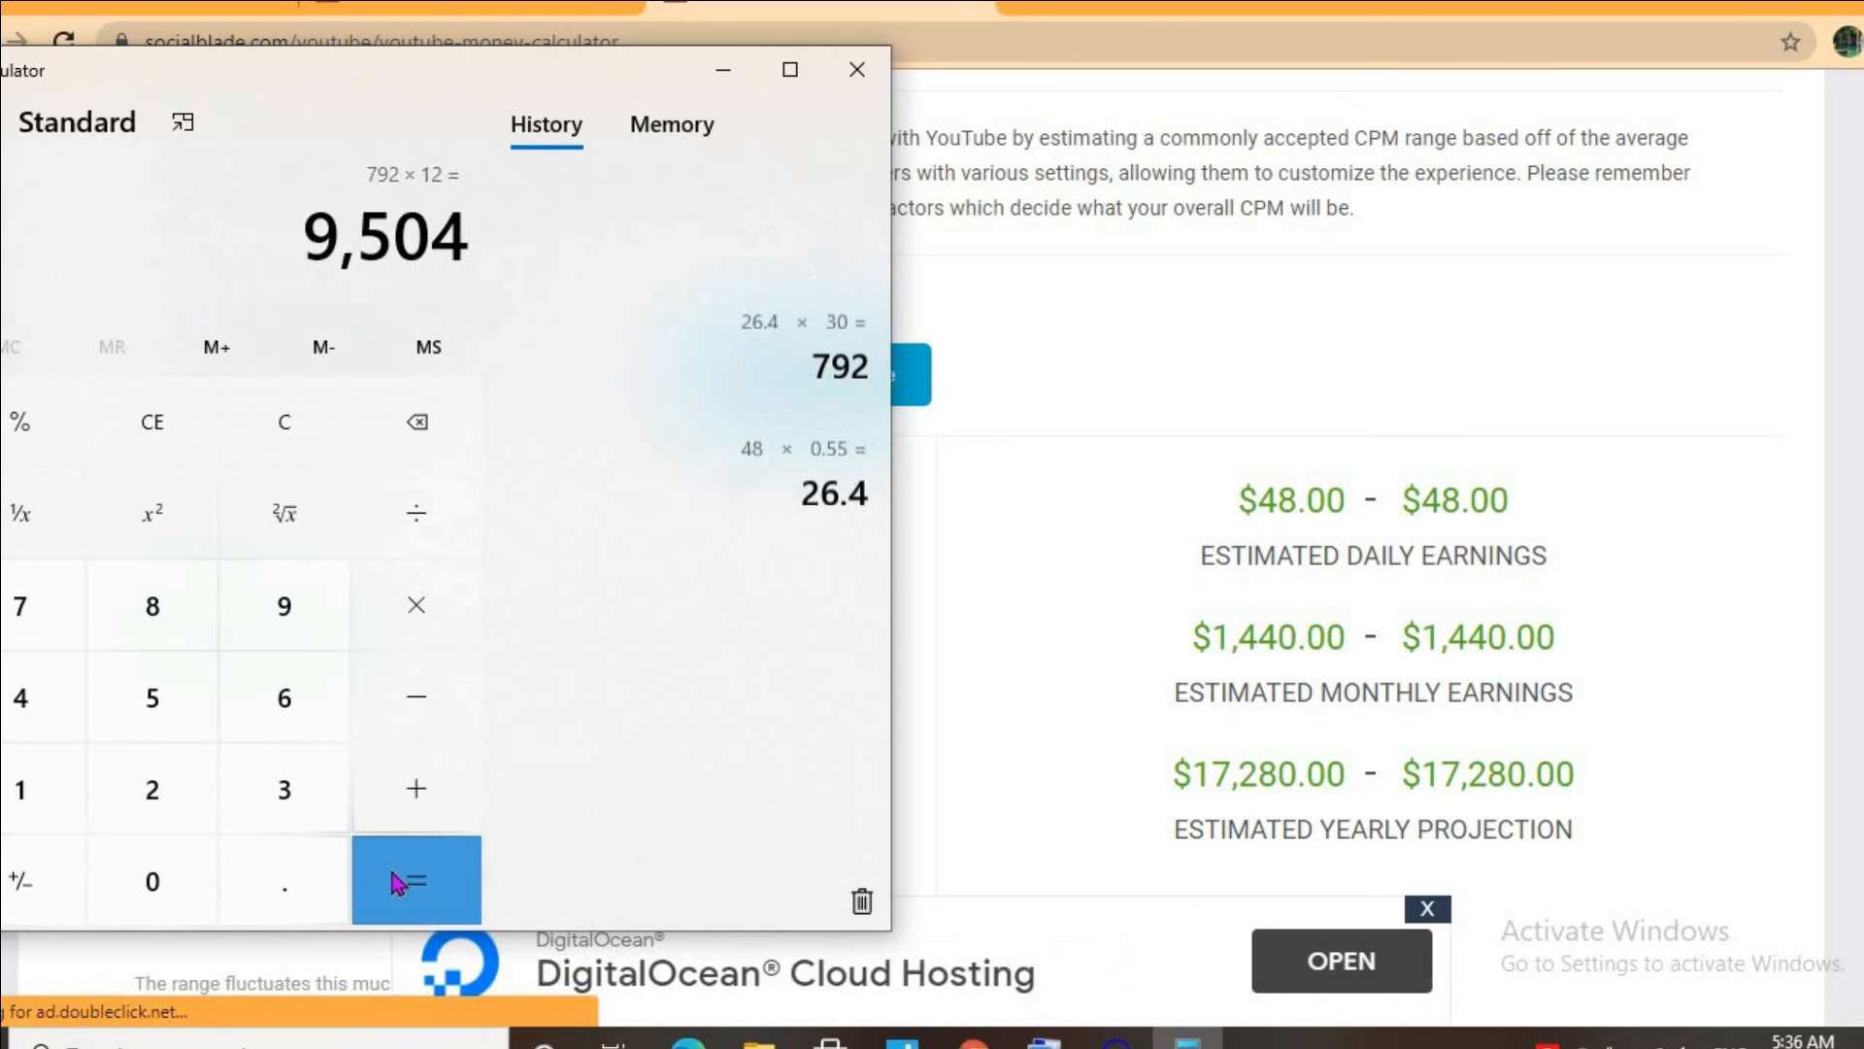
click(416, 881)
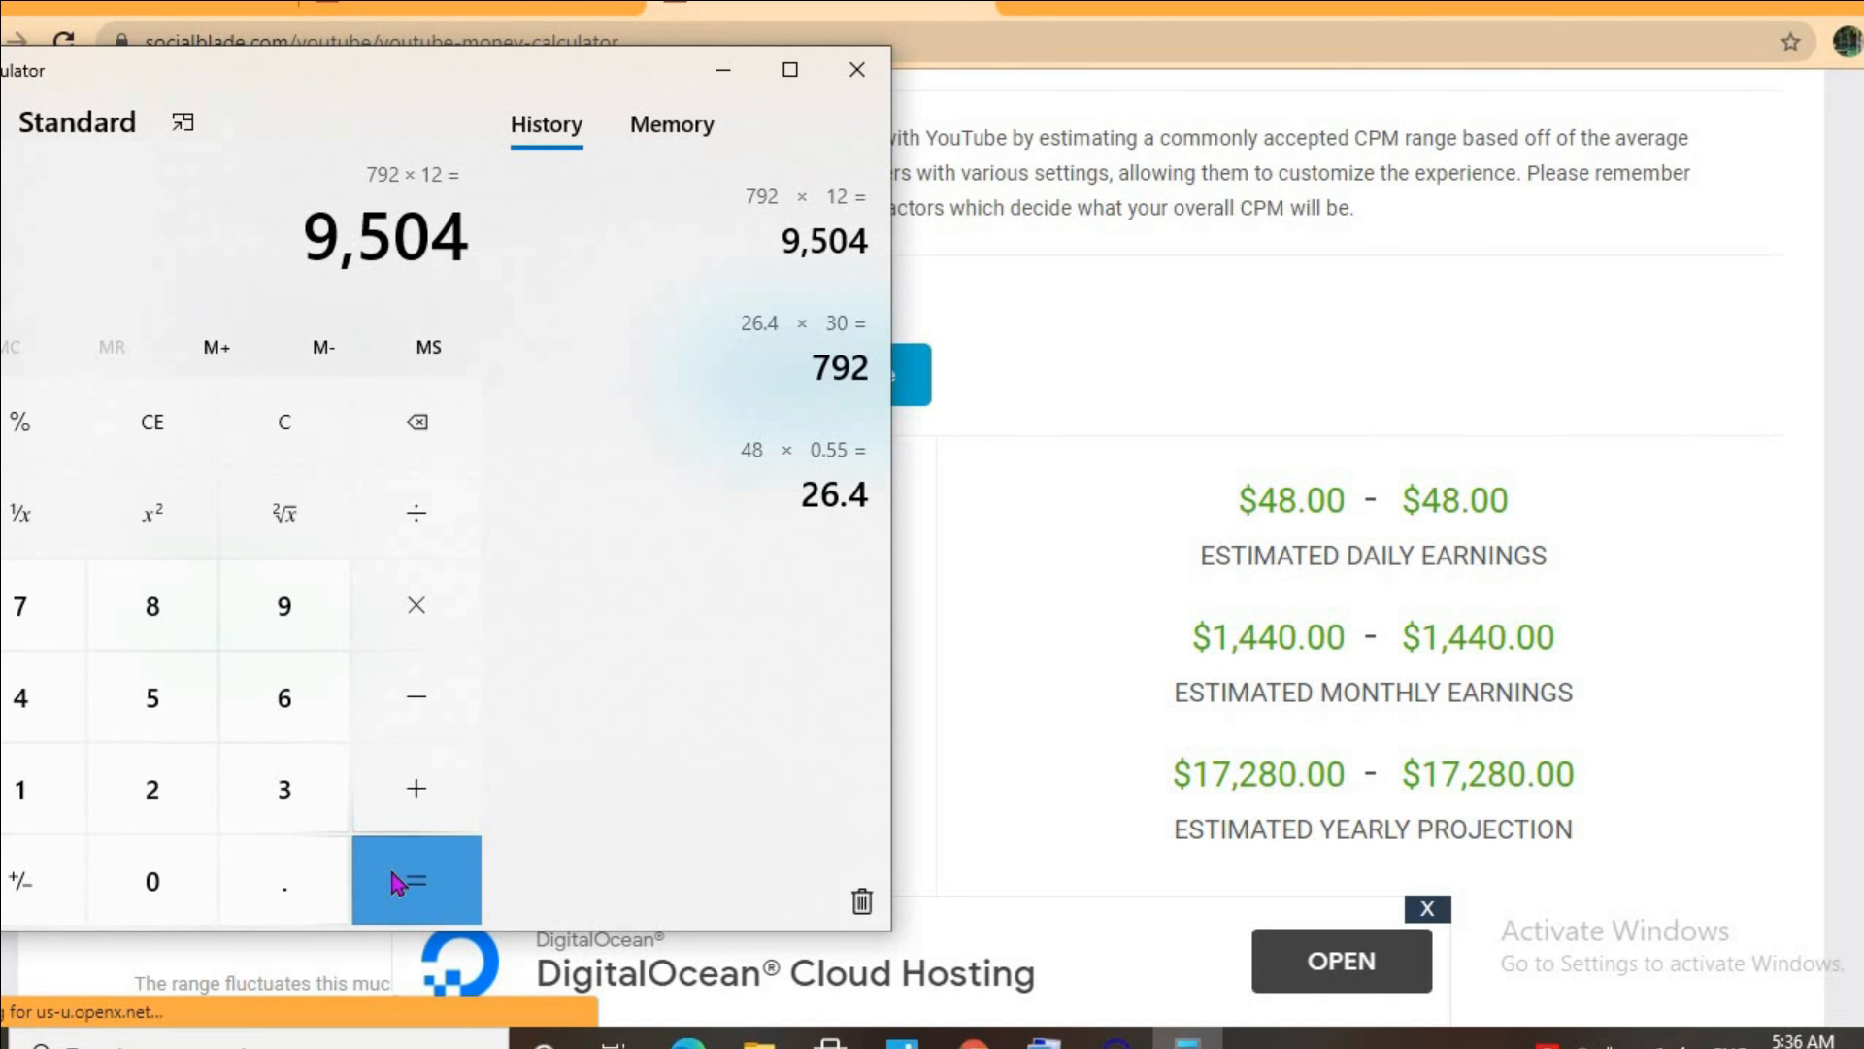